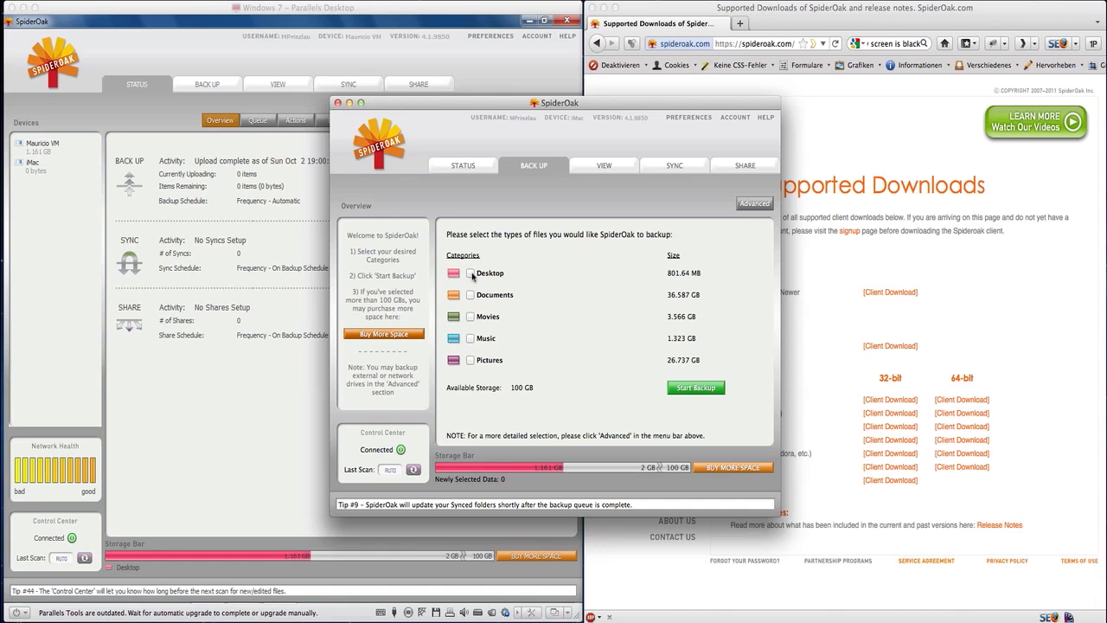
Step: Show the View tab listing the iMac's backed-up folders including Desktop
left_click(604, 166)
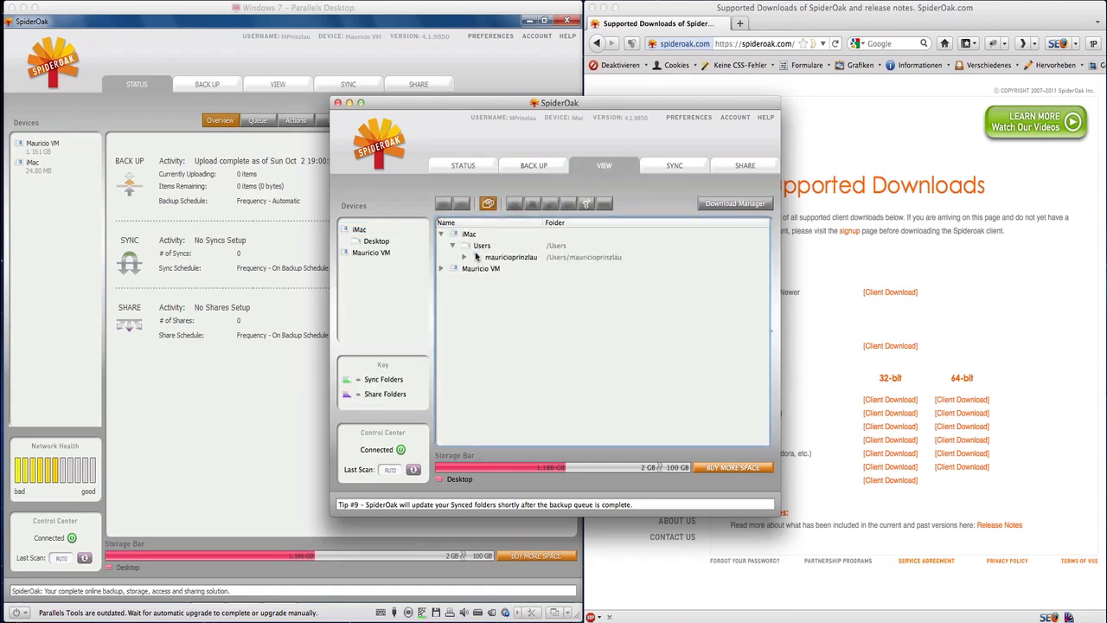
left_click(675, 166)
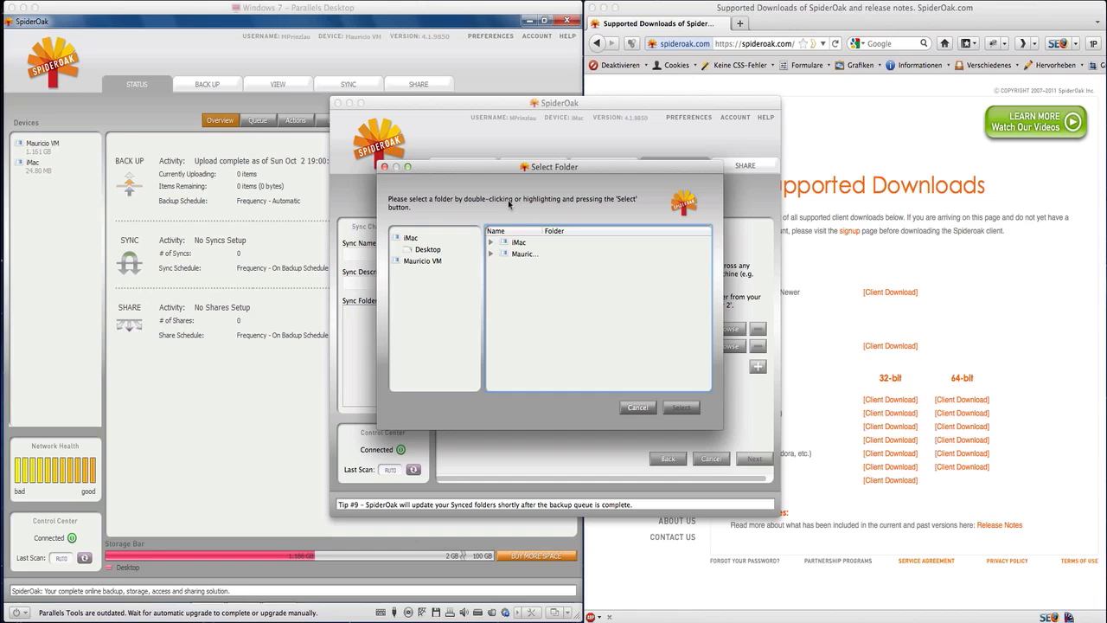
left_click(491, 242)
type("Great holiday pictures 2011")
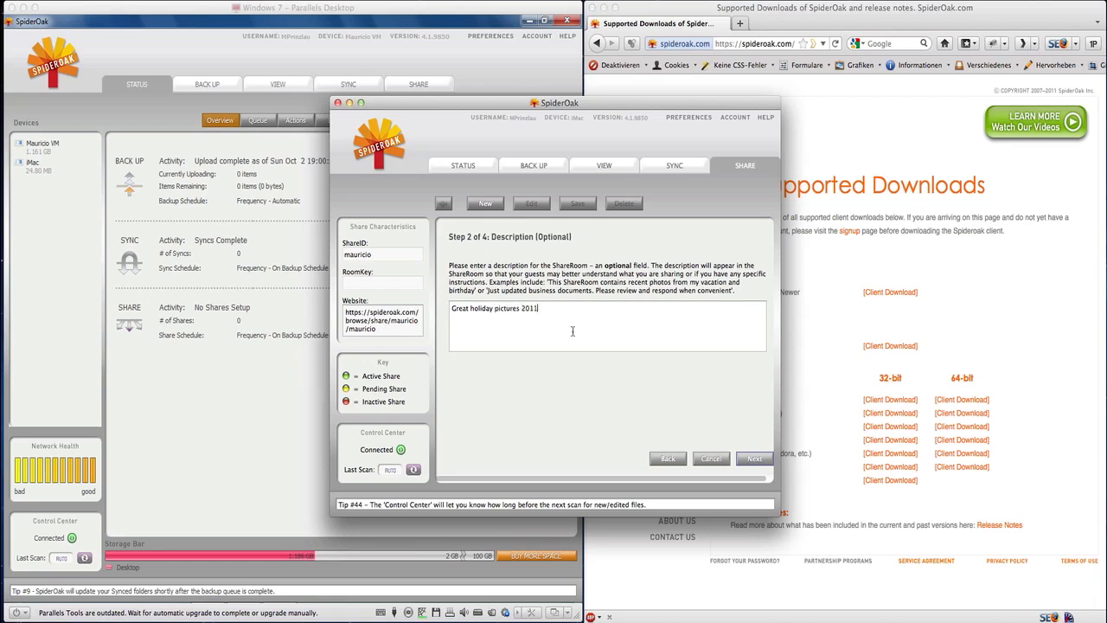
Step: Advance the 'Great holiday pictures 2012' share setup to step 3, folder selection
left_click(754, 459)
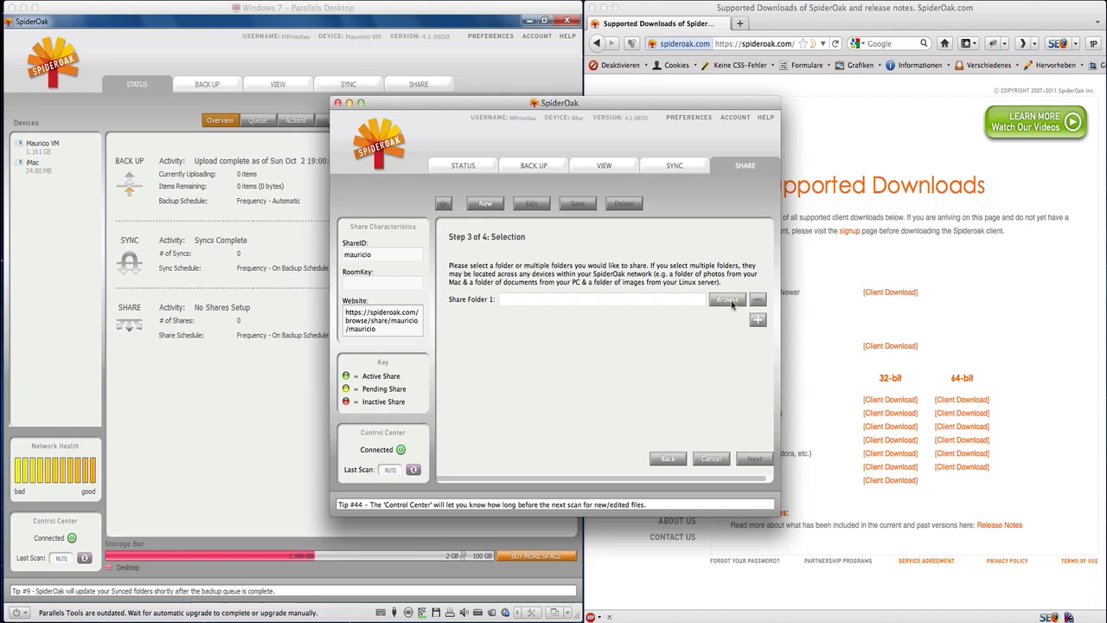